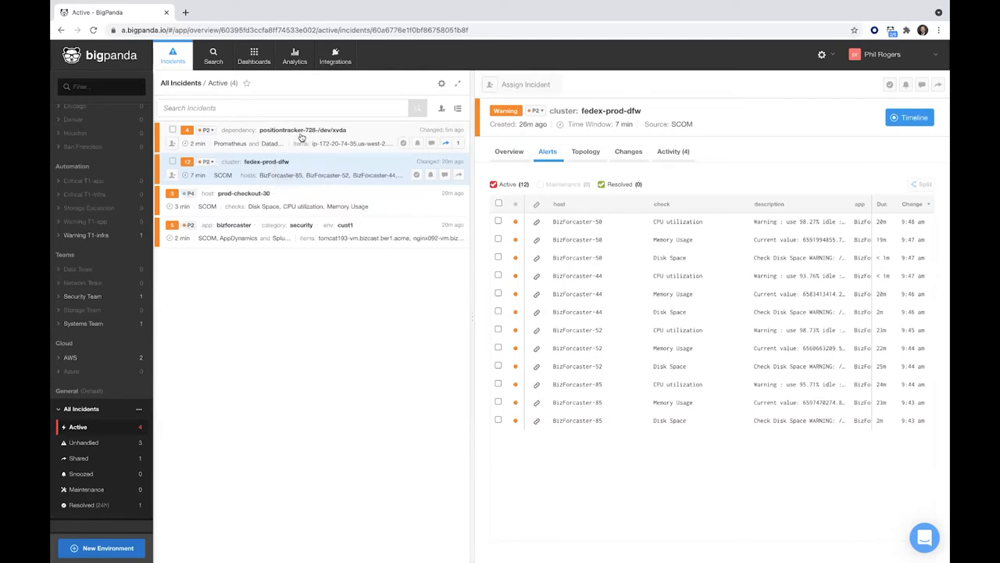
Open the positiontracker-728-/dev/xvda incident from the Active incidents list.
click(304, 130)
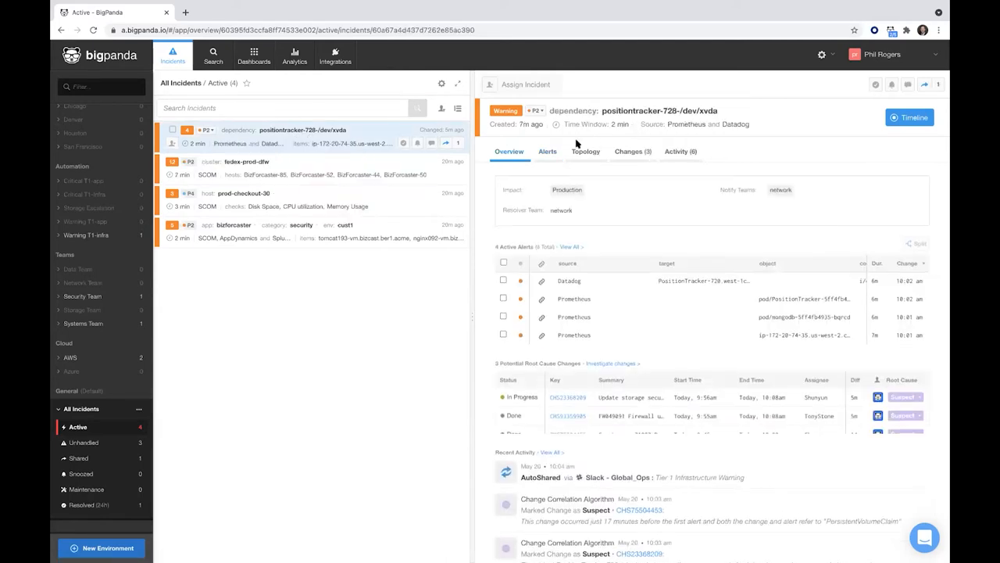
mouse_move(758, 135)
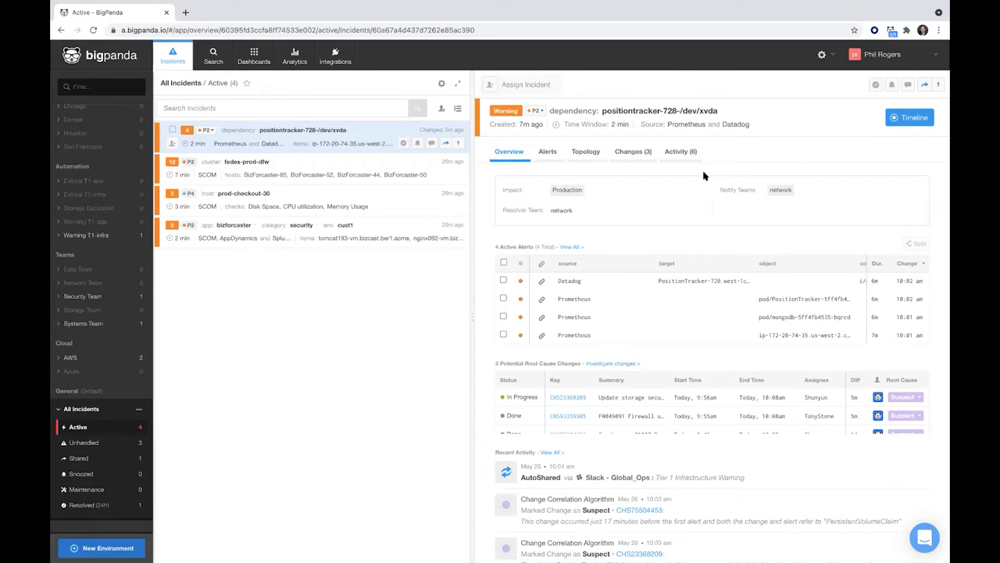
mouse_move(749, 228)
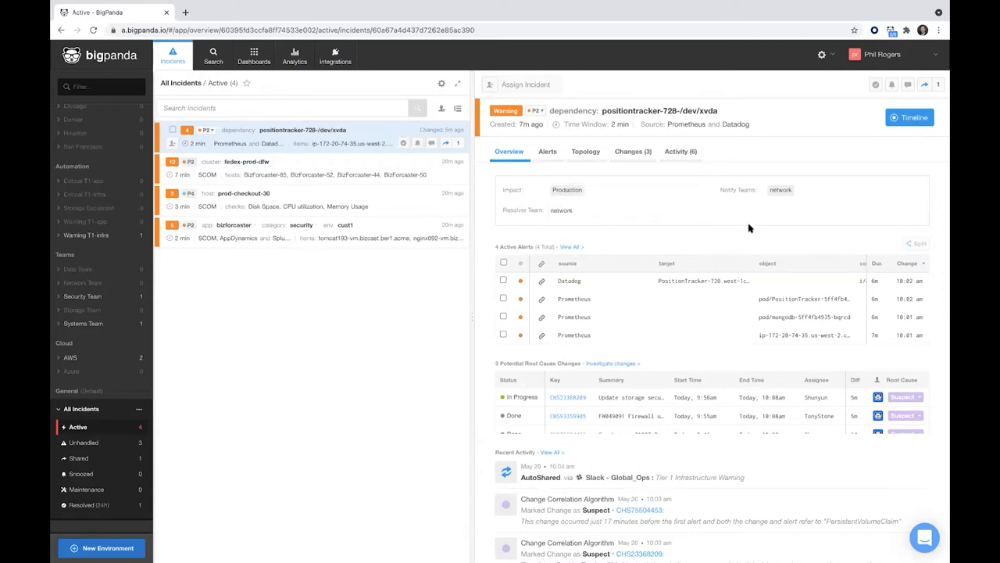
mouse_move(769, 216)
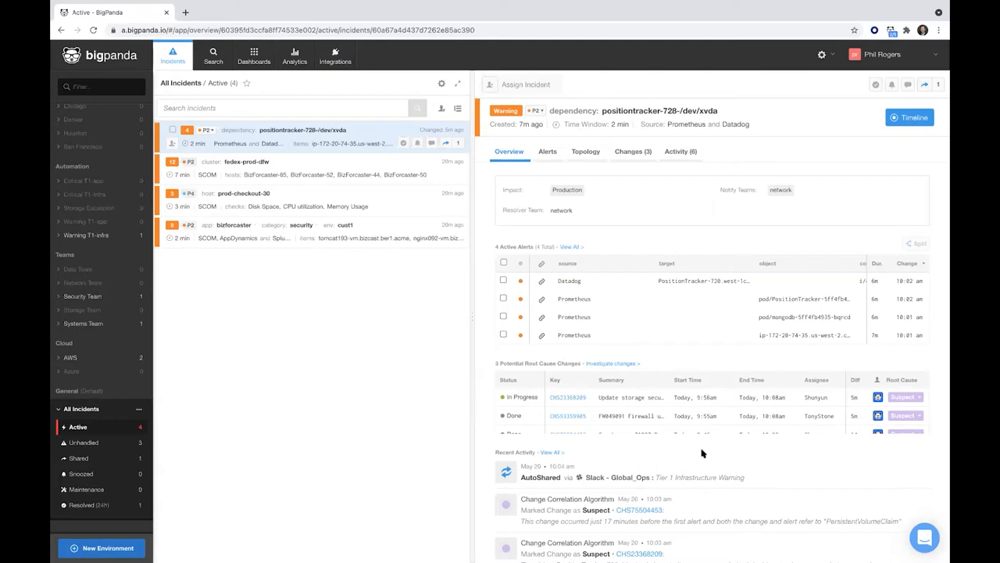
mouse_move(703, 447)
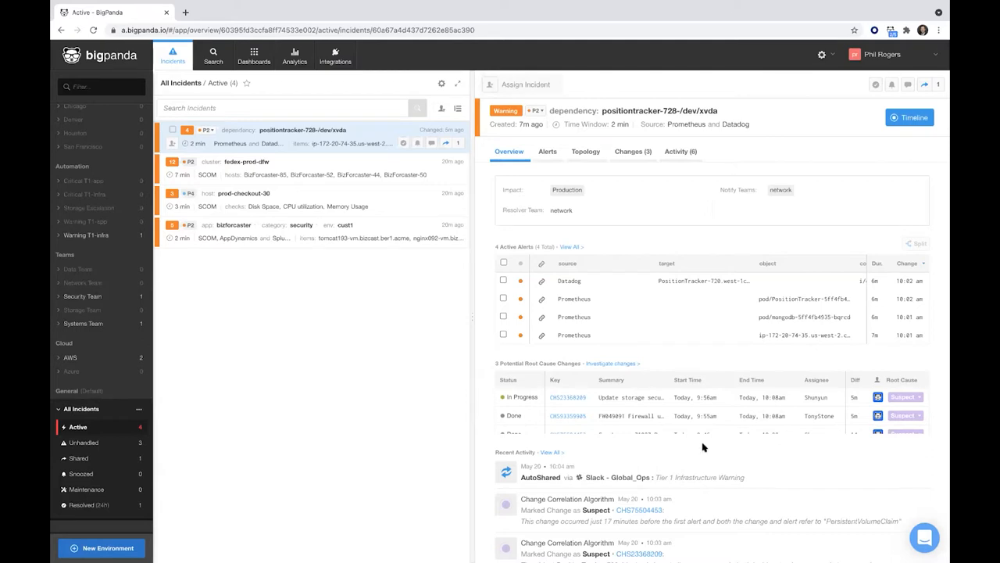
mouse_move(549, 156)
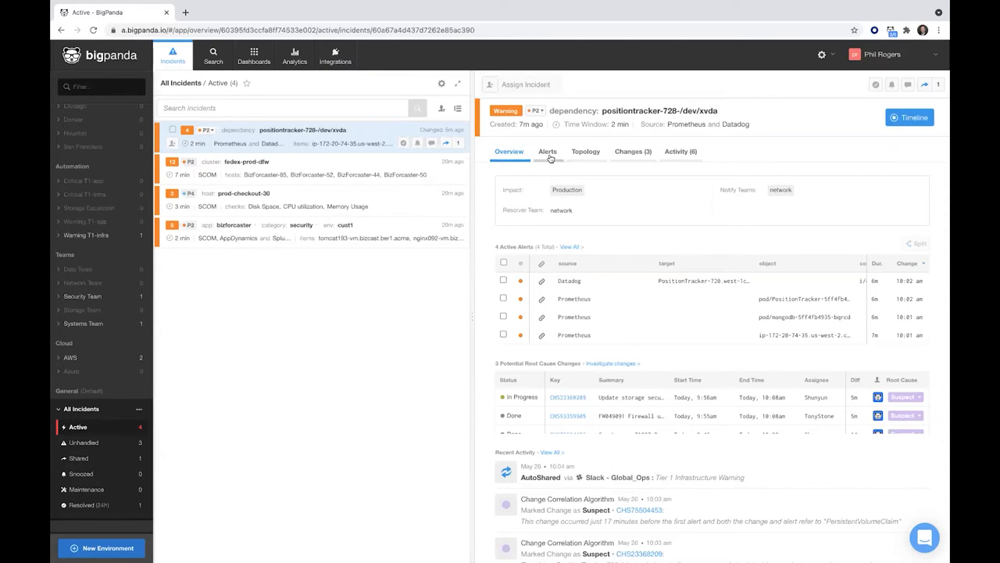
List the incident's alerts and view the CPU throttling, pod crash-looping and Datadog I/O latency alerts.
click(547, 152)
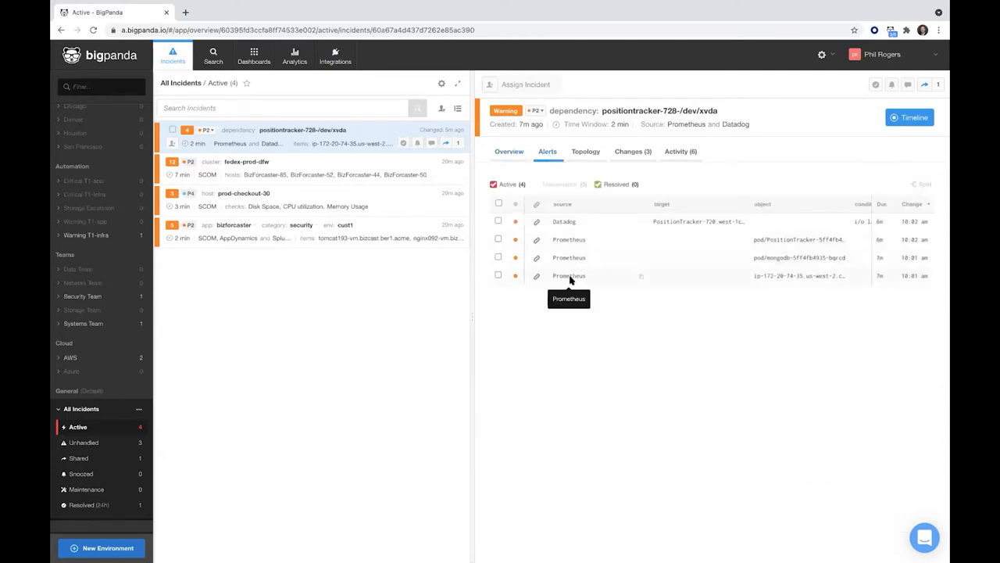
click(568, 275)
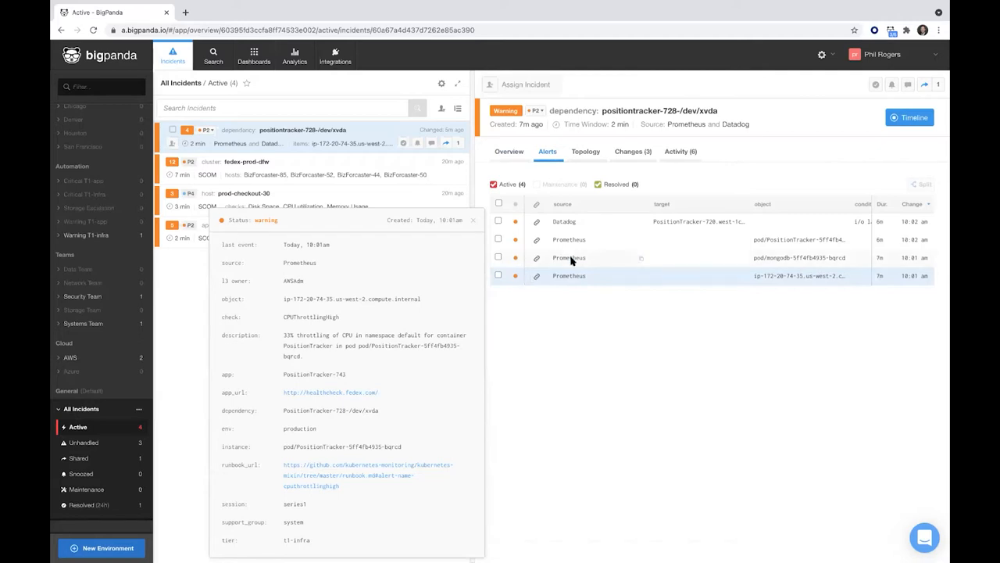
click(569, 257)
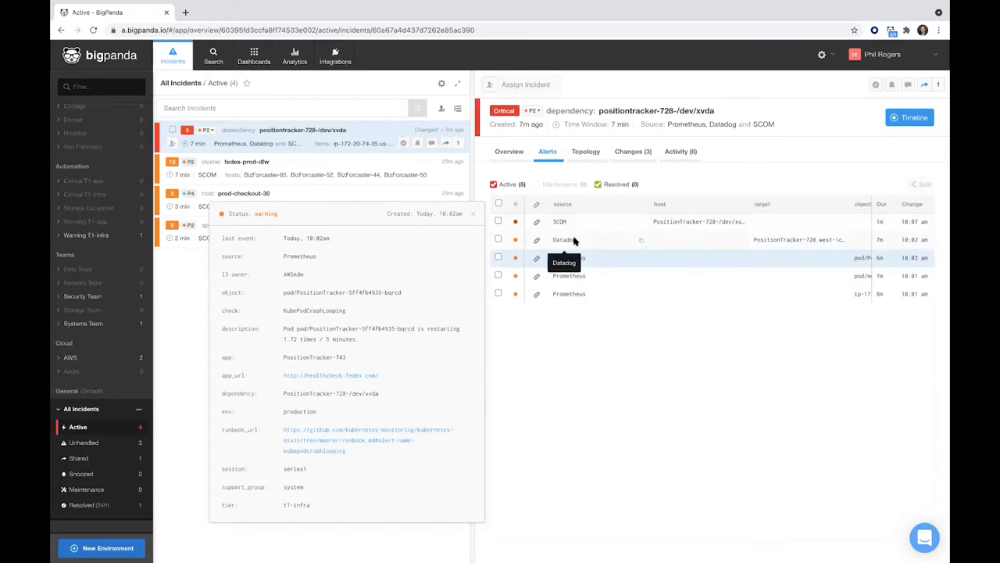
click(576, 240)
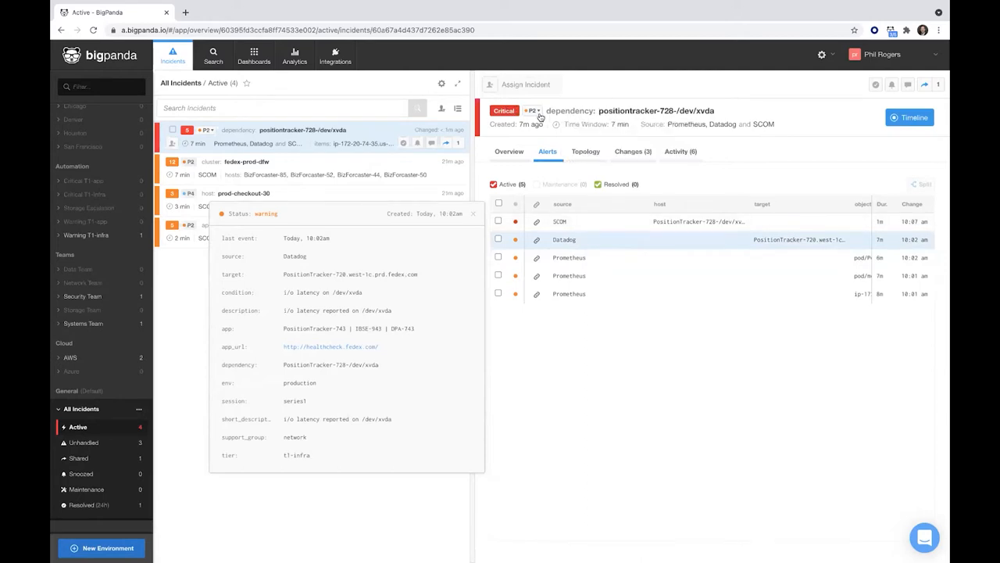
mouse_move(563, 221)
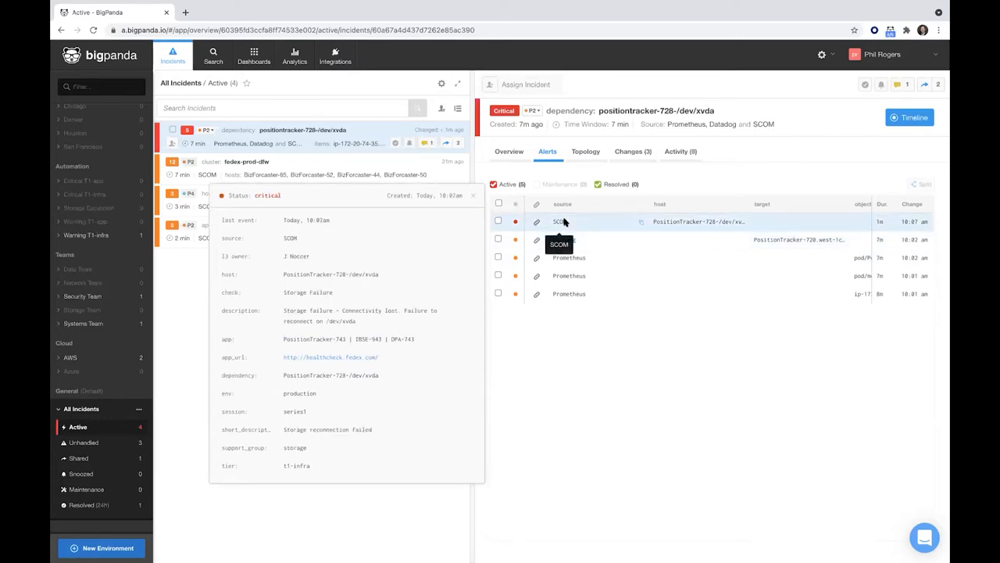
mouse_move(332, 312)
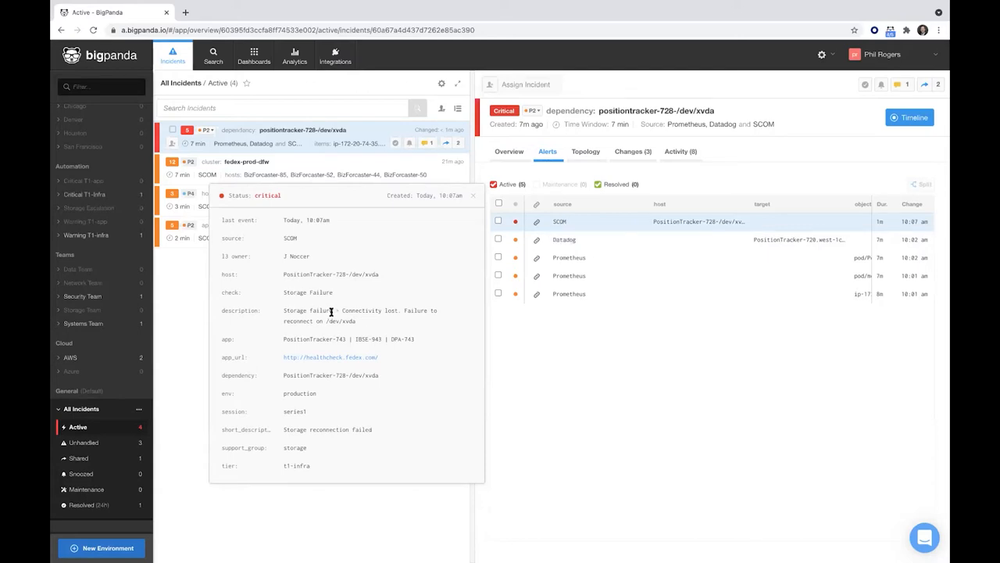
mouse_move(677, 358)
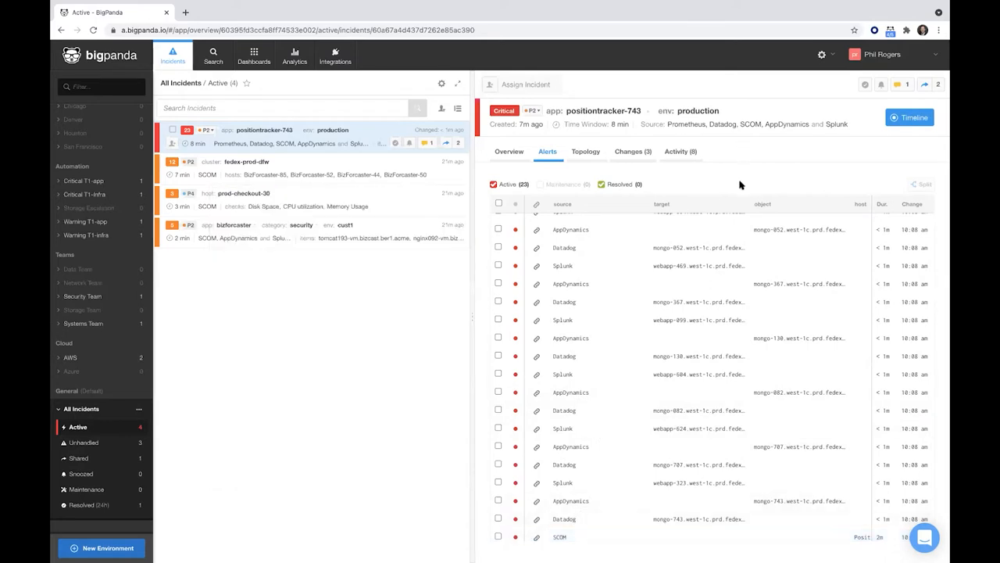
mouse_move(540, 158)
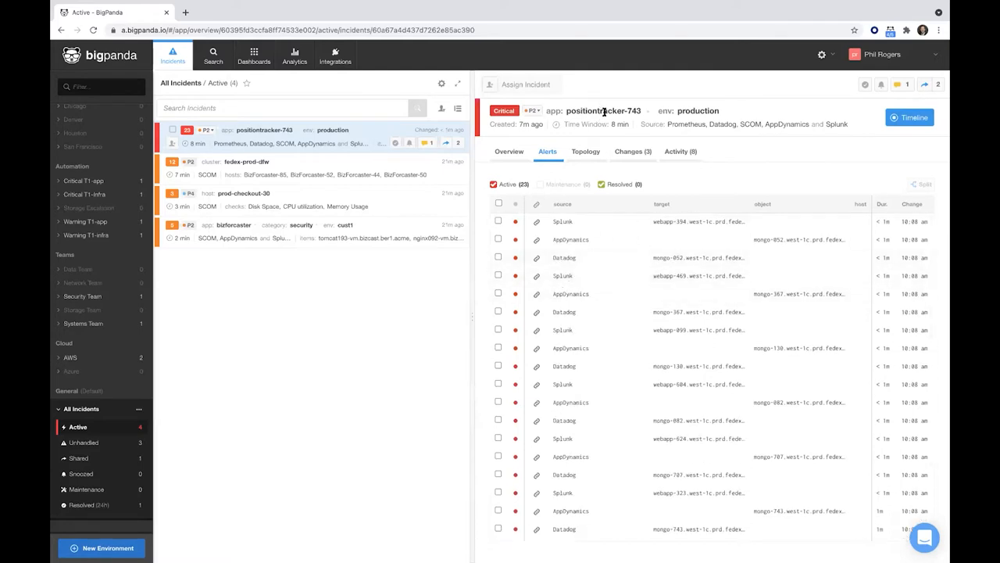
mouse_move(606, 111)
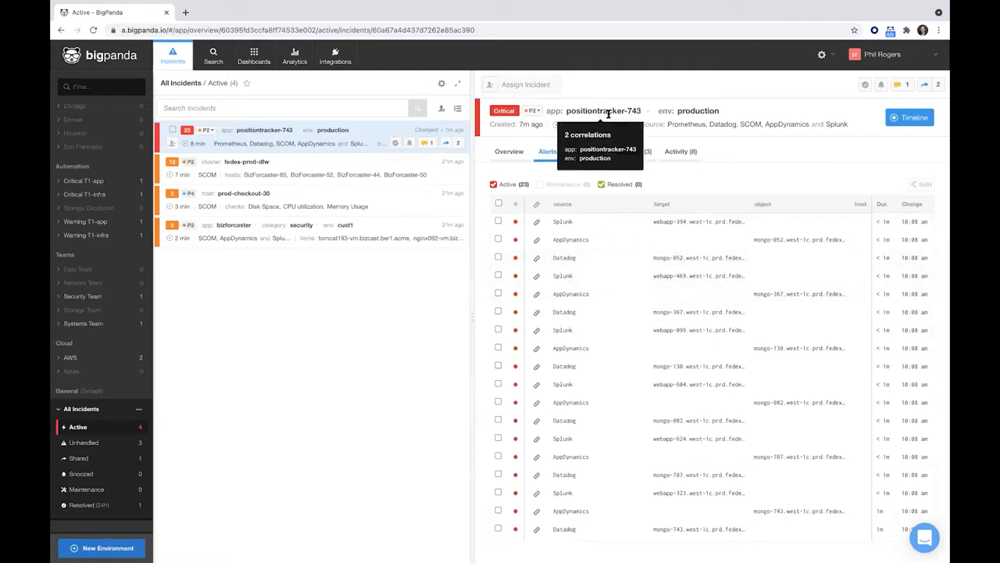
View the details of the Datadog mongo-052 IOException alert.
click(562, 275)
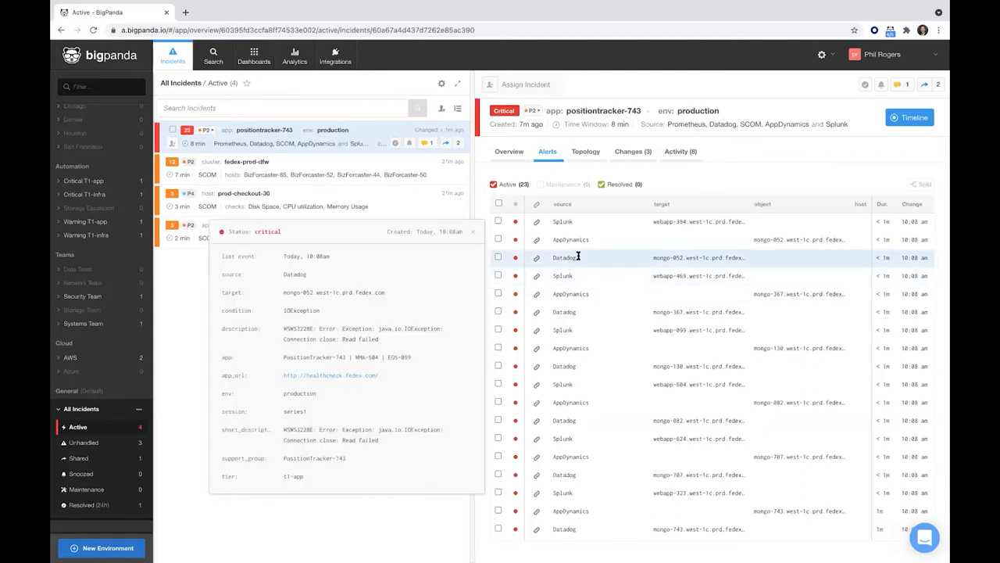
mouse_move(739, 179)
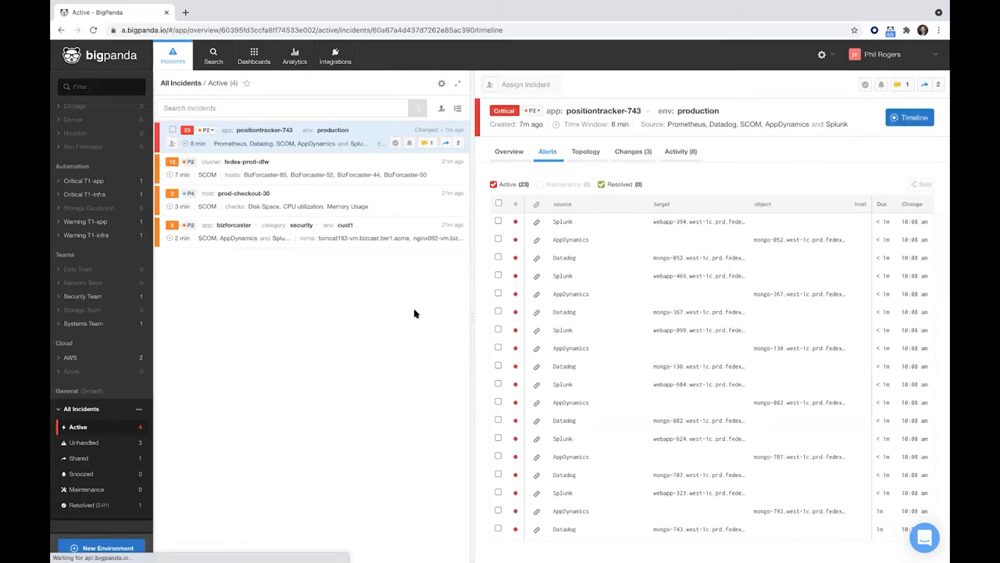
Review the 23-alert timeline, inspect the SCOM storage failure alert, then close the timeline.
click(908, 116)
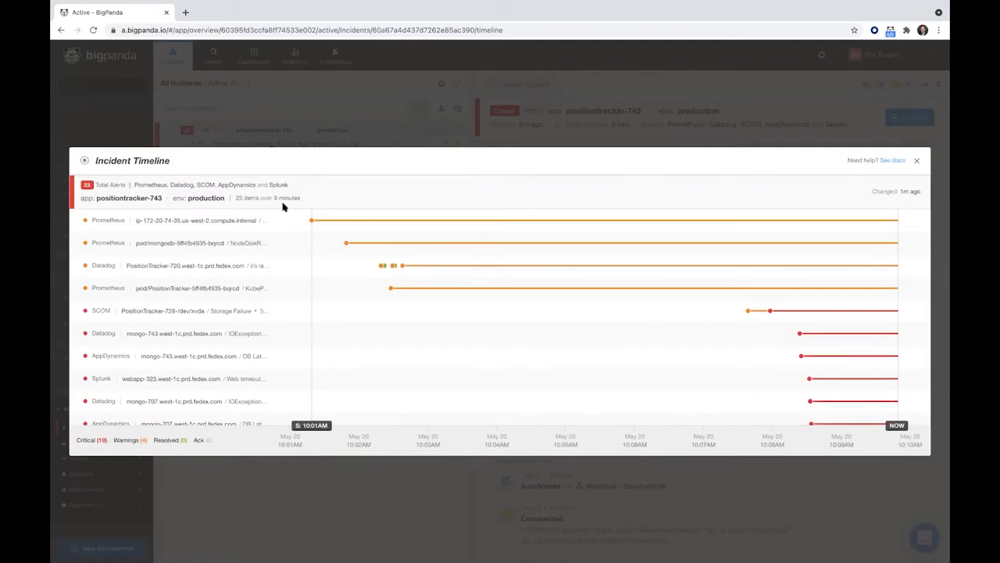
mouse_move(311, 225)
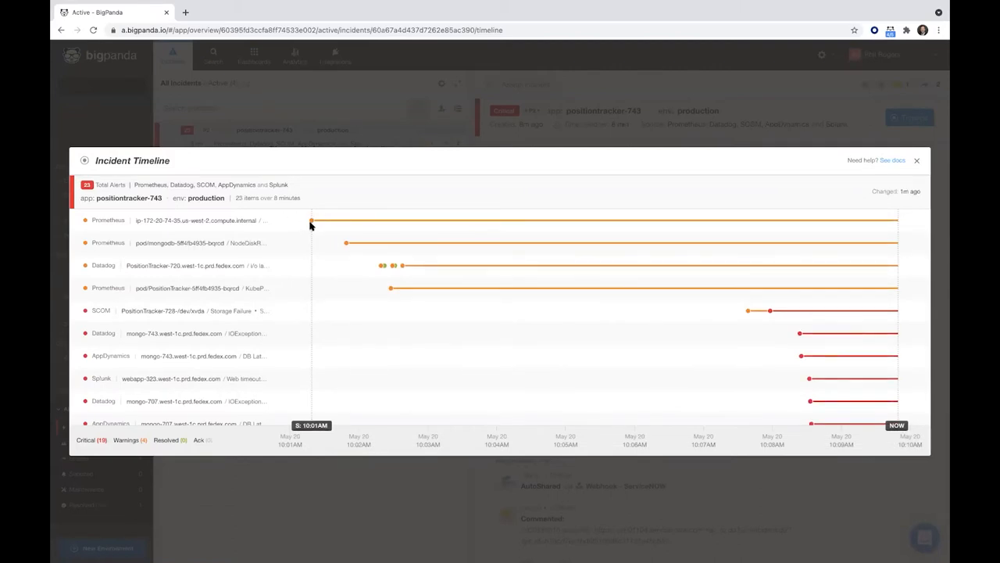
click(303, 221)
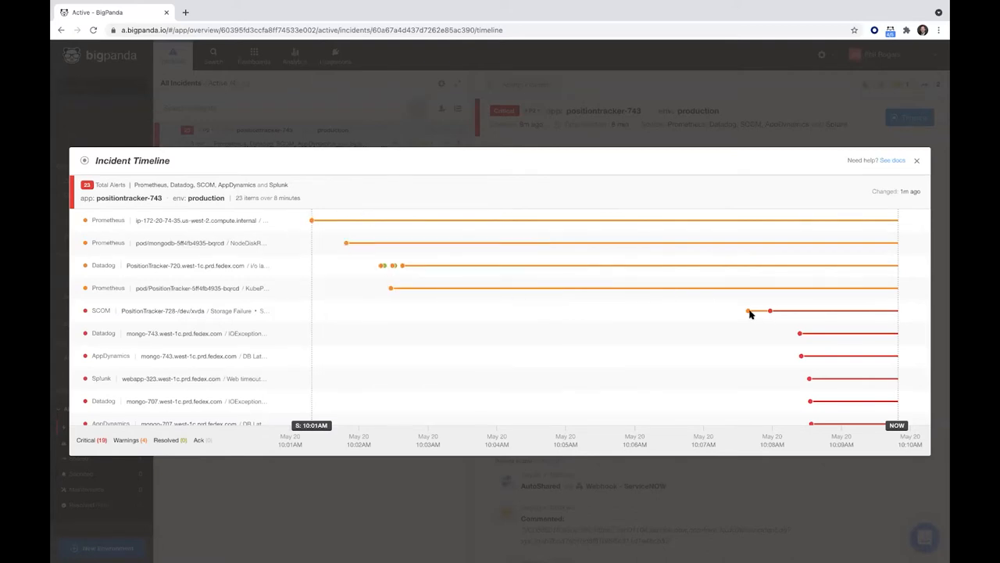
click(749, 310)
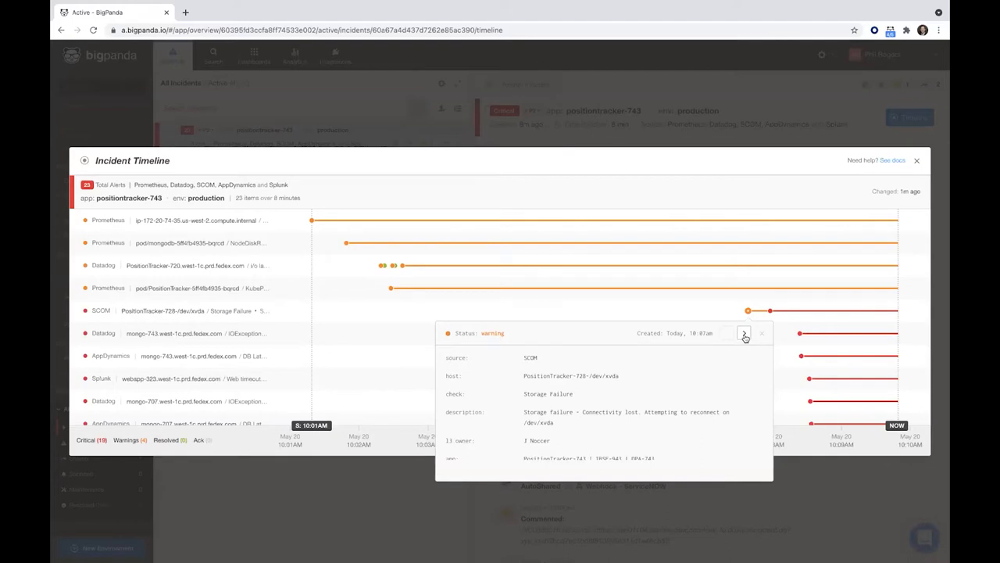
click(745, 333)
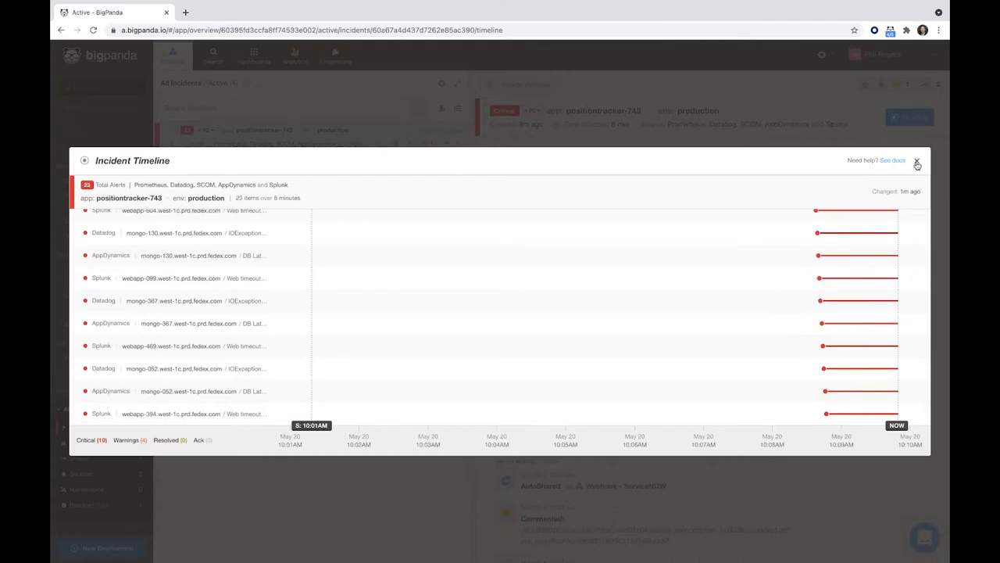
click(917, 162)
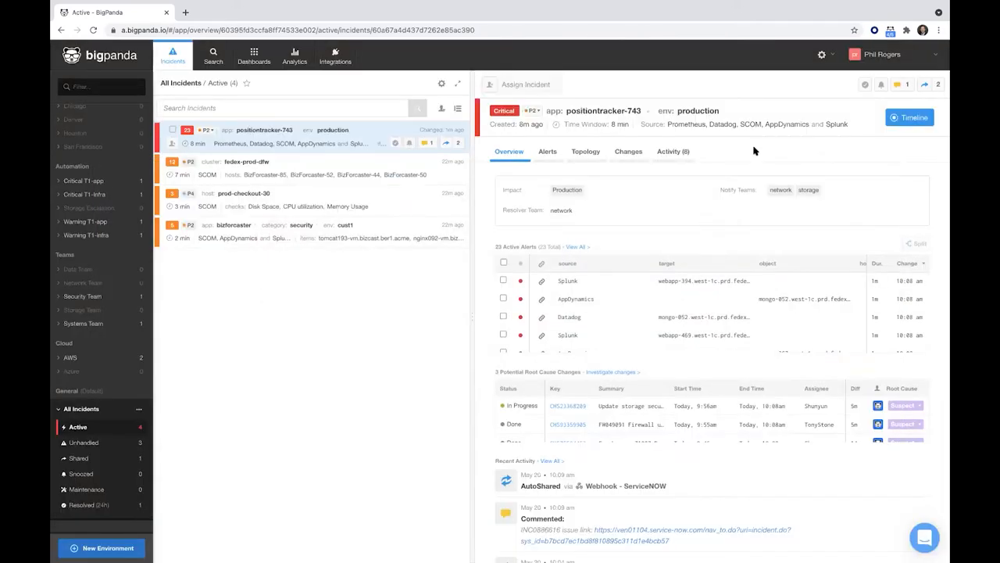
Show the 12 related changes and set the Firewall upgrade's Root Cause from Suspect to None.
click(628, 151)
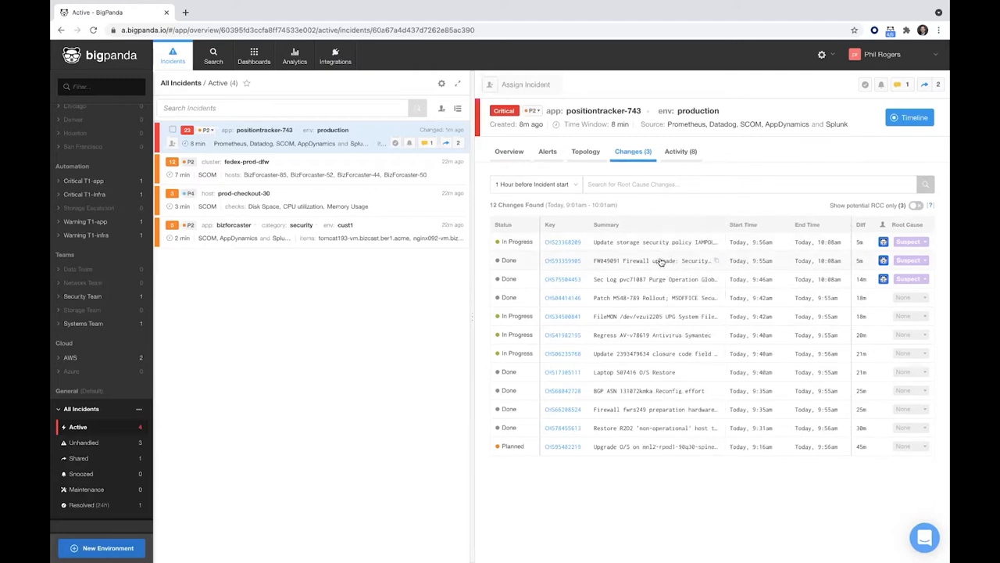
click(655, 261)
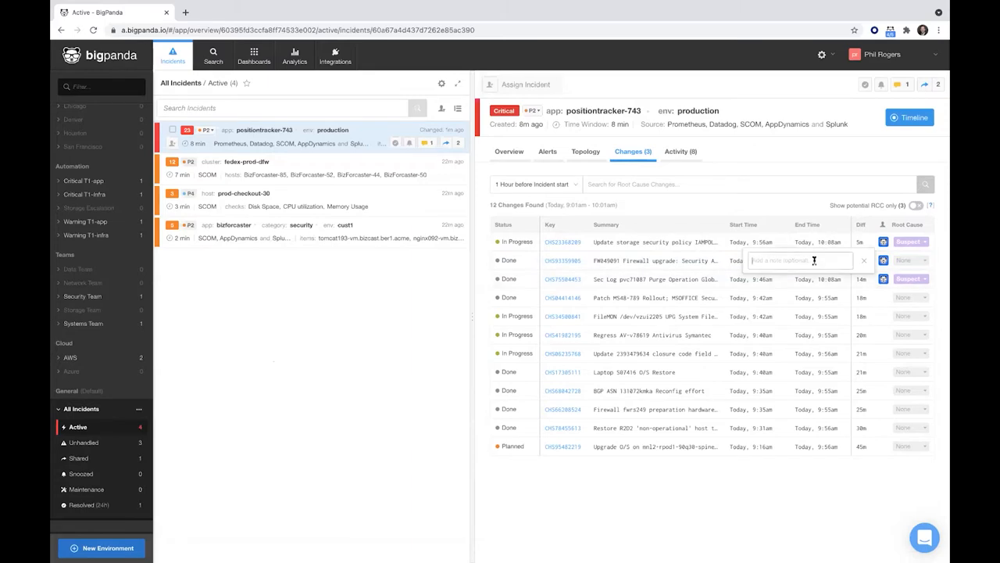
Note 'not it' on the firewall change and mark CHS23368289 as Match, noting 'storage probl'.
text(not it)
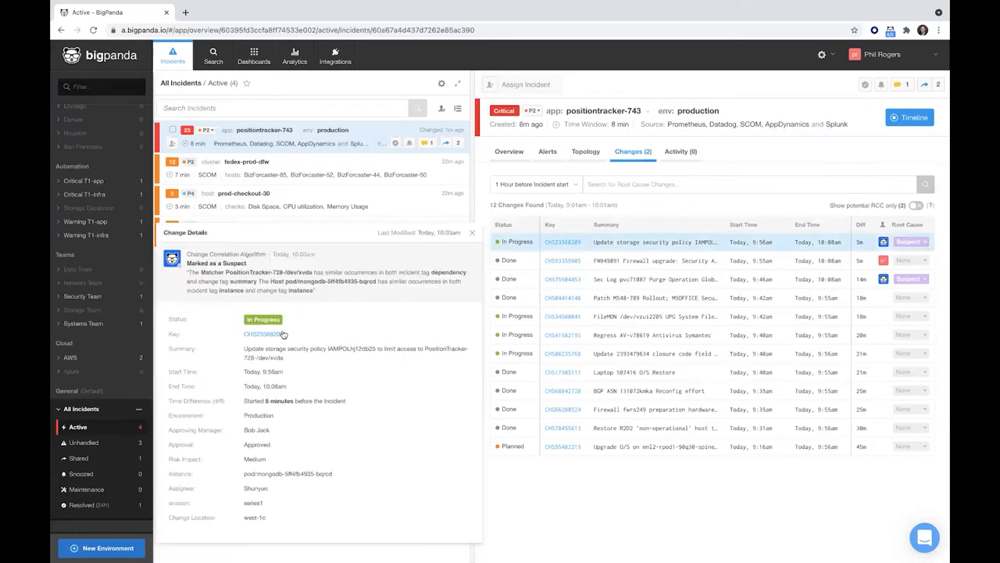
mouse_move(289, 290)
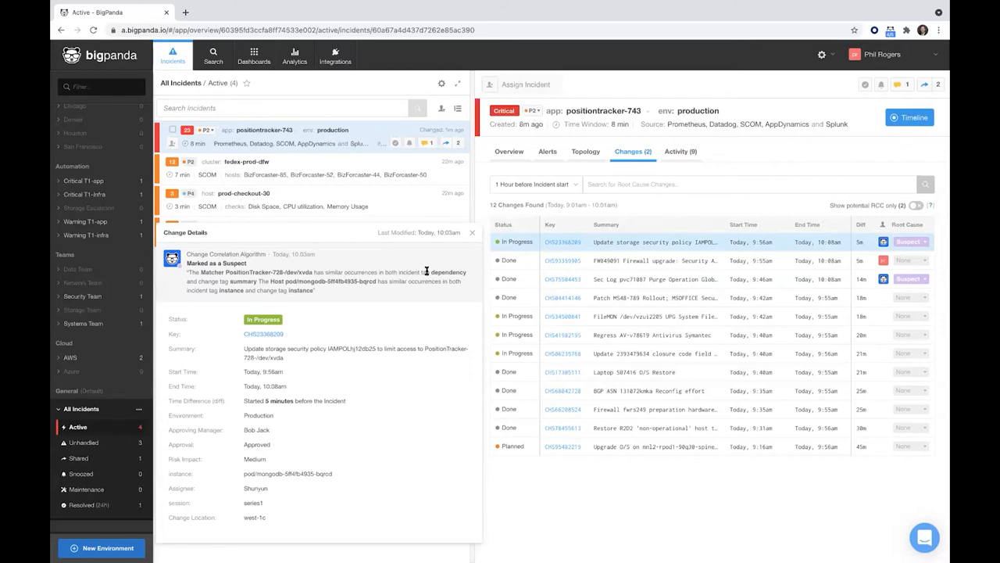
mouse_move(242, 280)
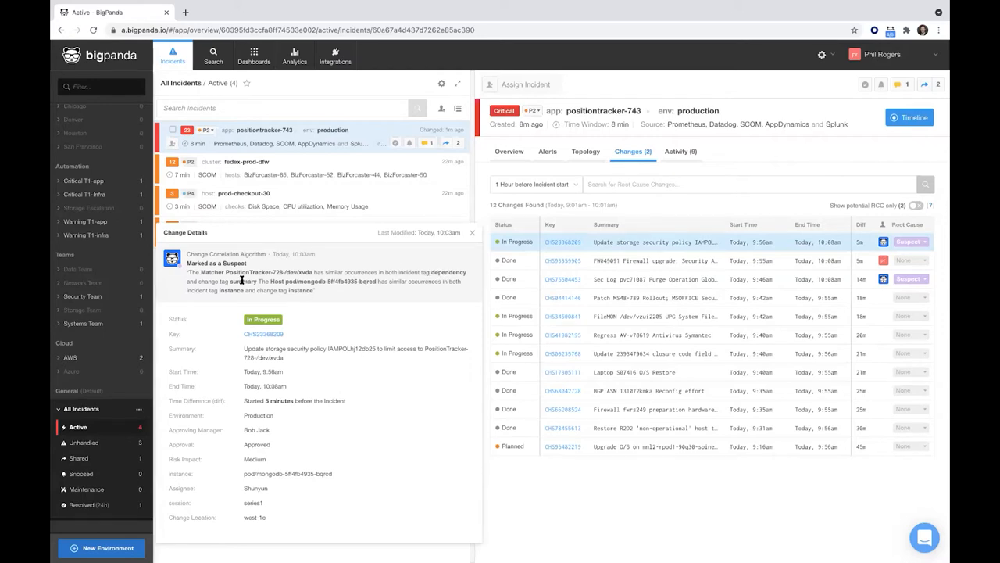
mouse_move(435, 301)
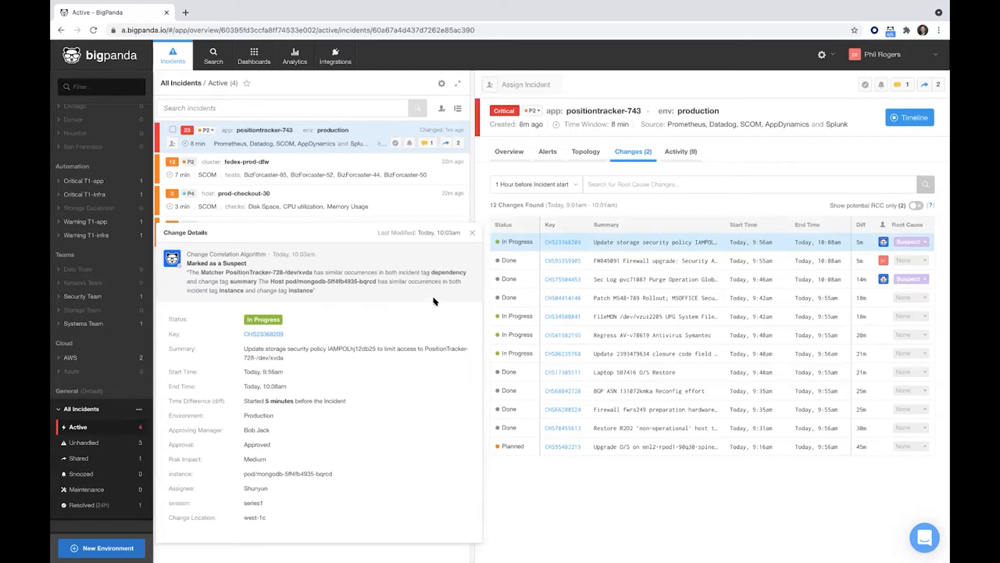
mouse_move(292, 356)
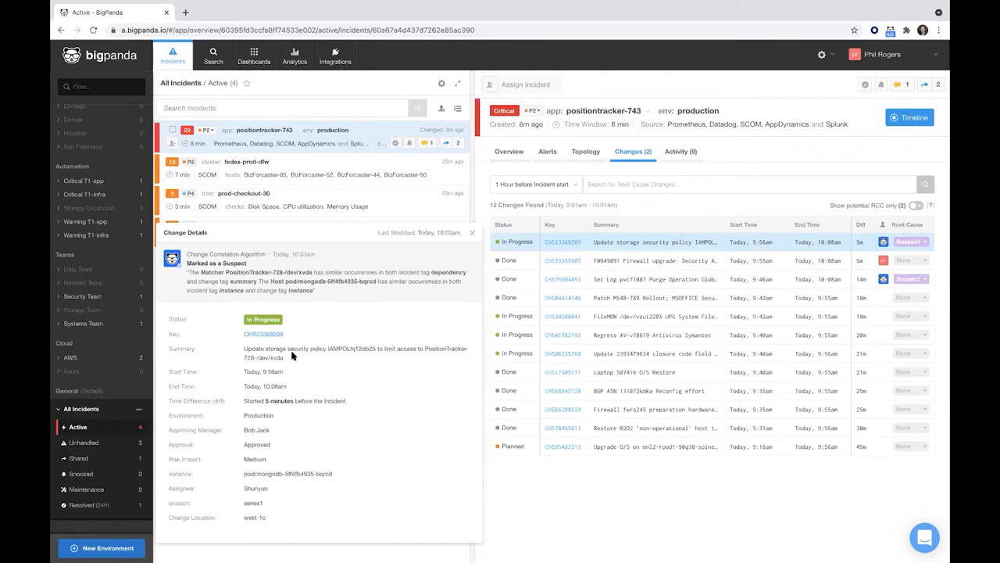
mouse_move(416, 419)
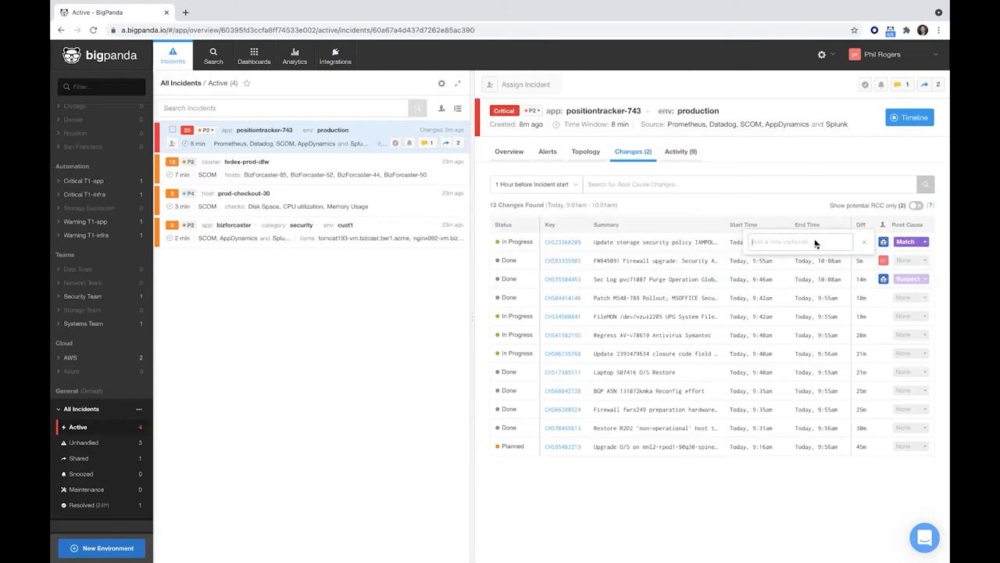
text(storage probl)
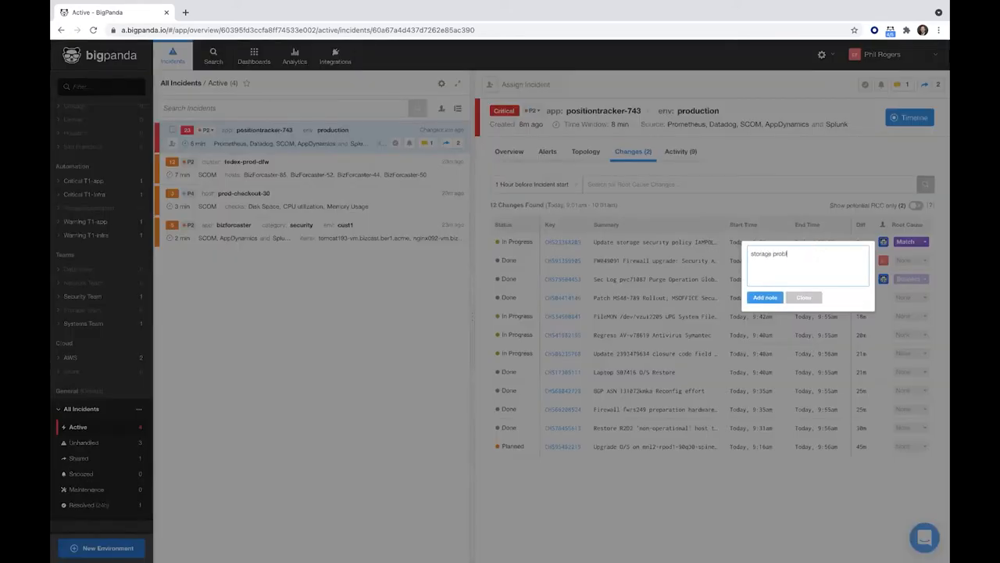